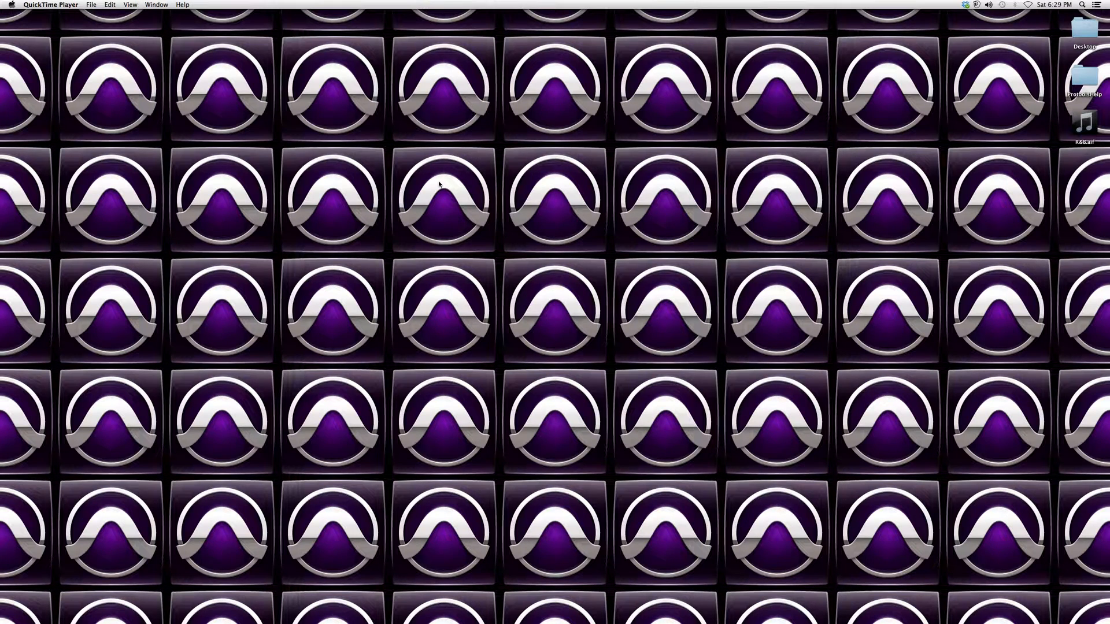
pyautogui.moveTo(573, 288)
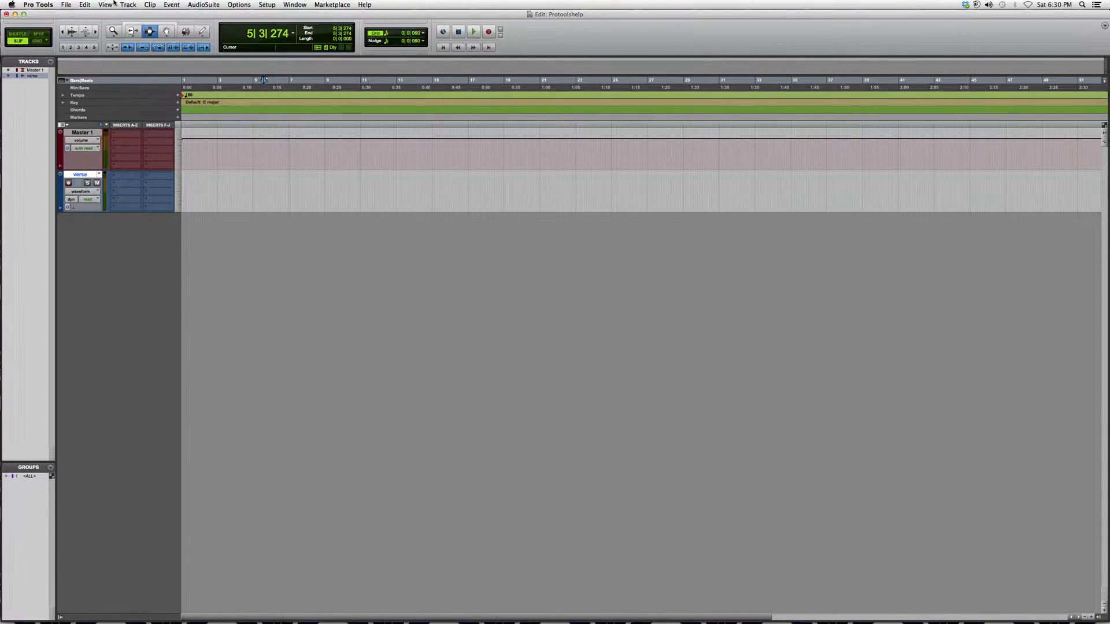
# - Bring up the Import Audio window via File > Import > Audio
pyautogui.click(69, 5)
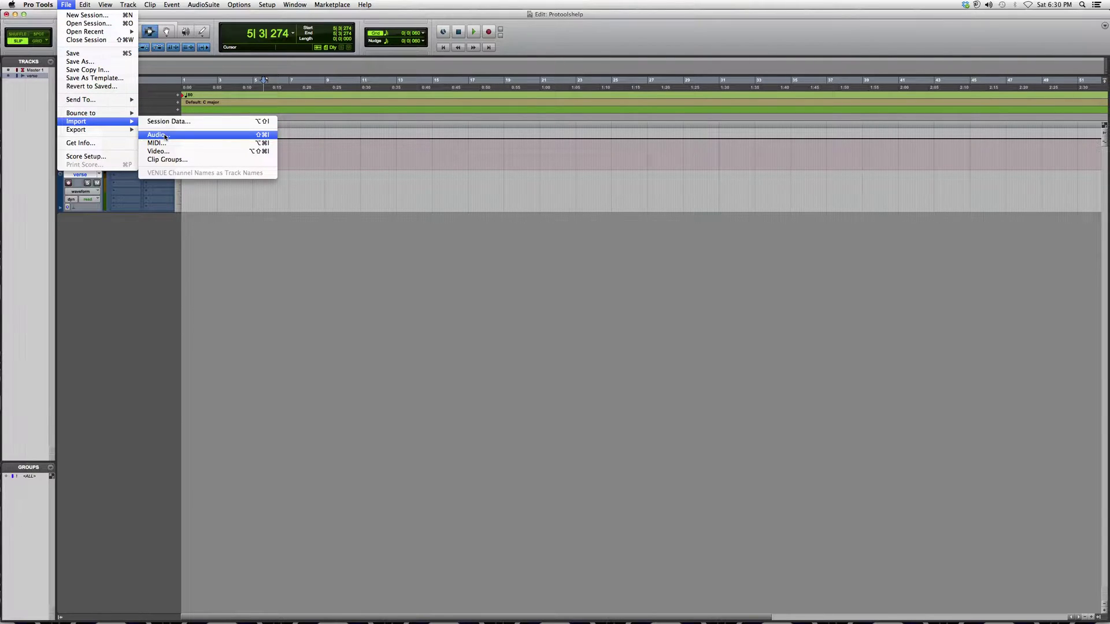
pyautogui.click(155, 134)
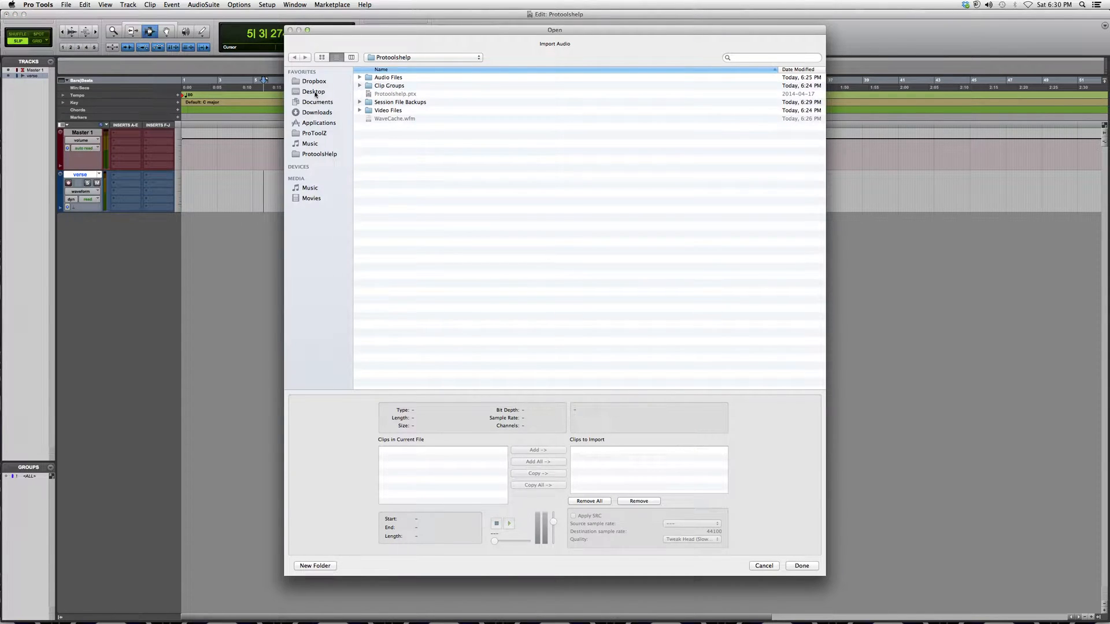
# - Select R&B.aif on the Desktop and add its R&B clip to the import list
pyautogui.click(314, 91)
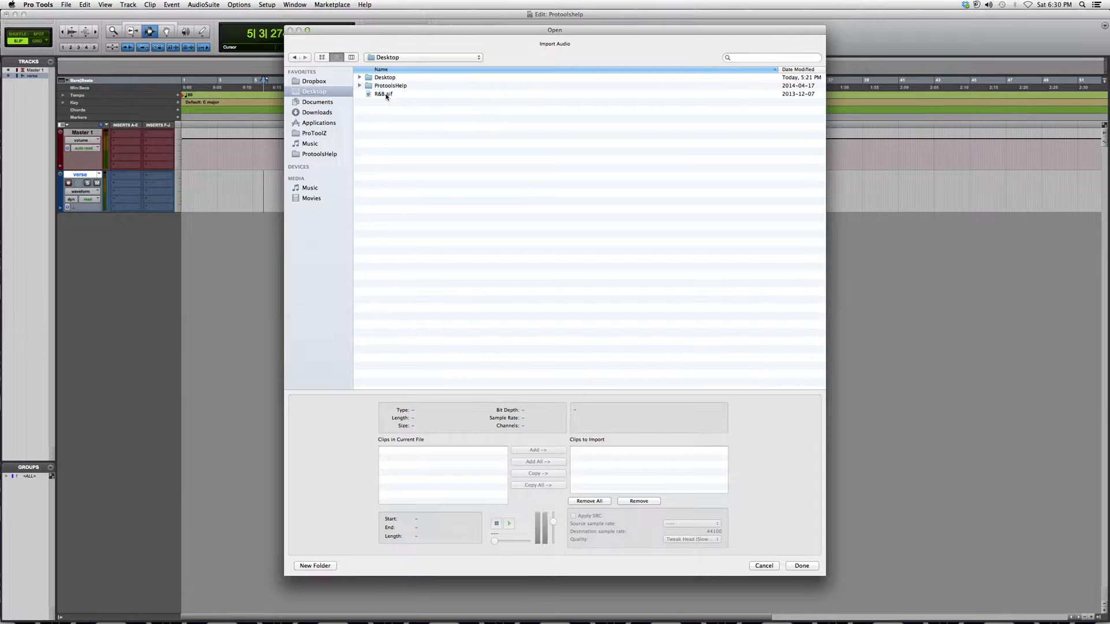
pyautogui.click(379, 94)
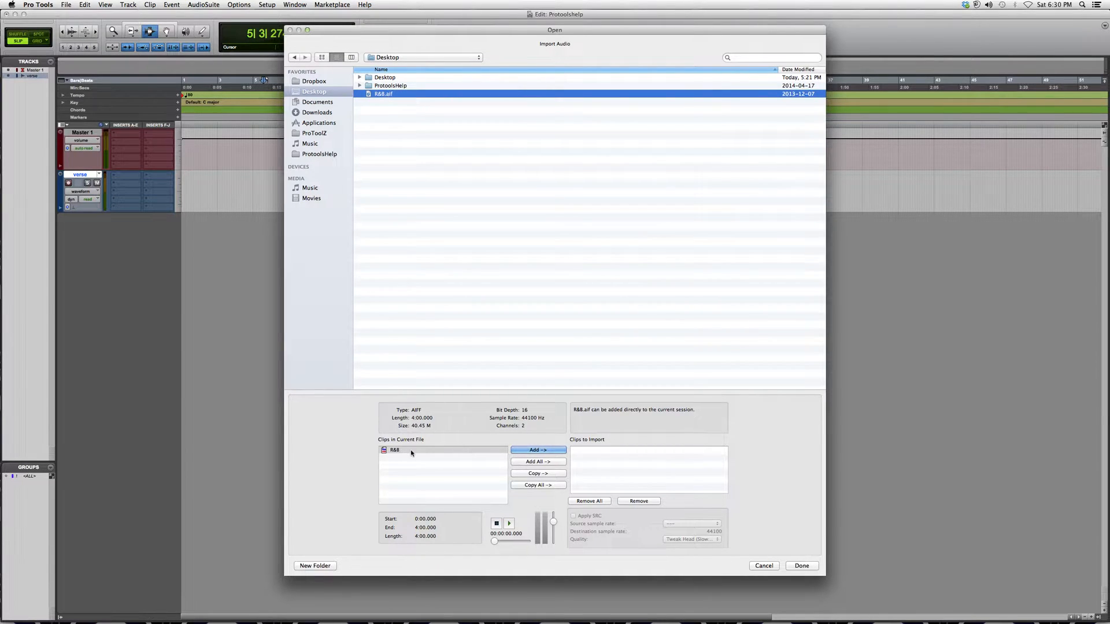
pyautogui.click(538, 450)
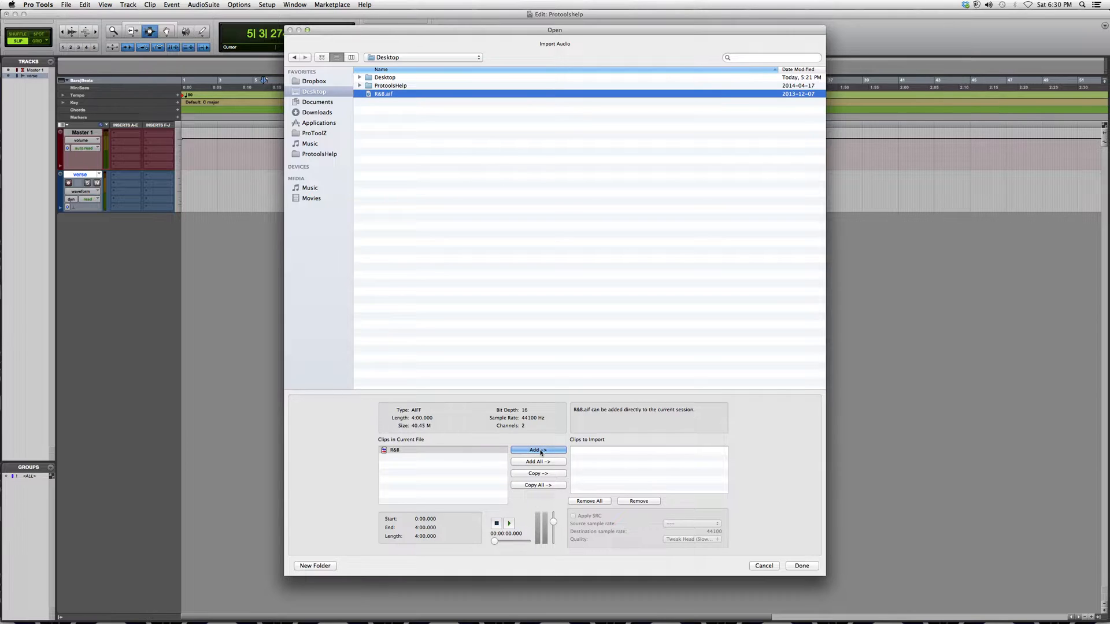
pyautogui.click(539, 450)
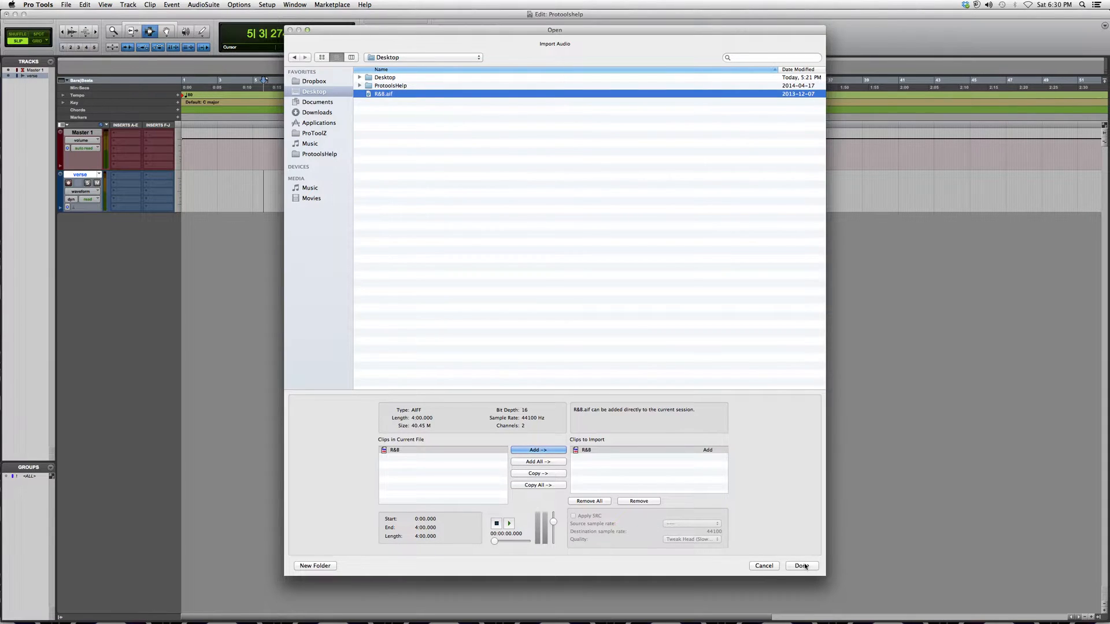
# - Import the R&B clip onto a new stereo track at Session Start
pyautogui.click(801, 566)
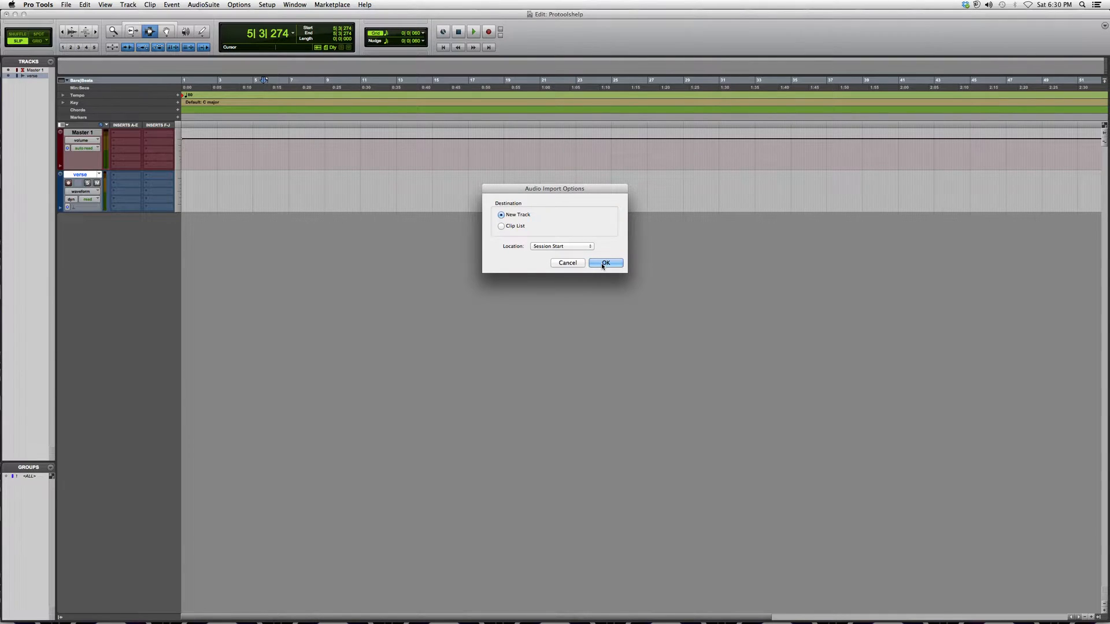
pyautogui.click(605, 264)
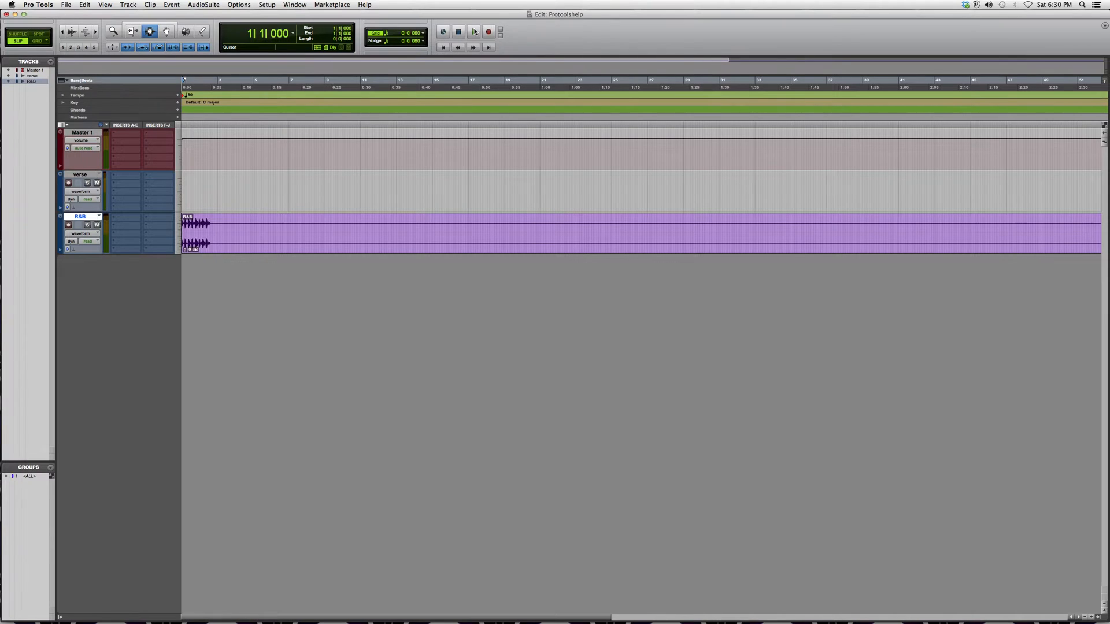
pyautogui.click(474, 30)
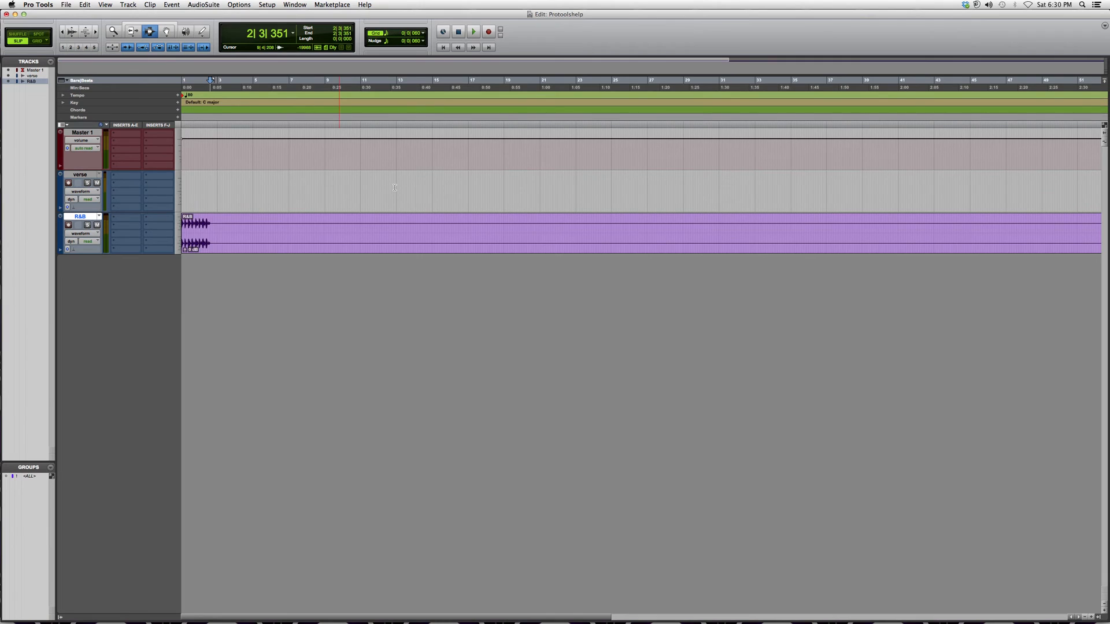
pyautogui.moveTo(410, 184)
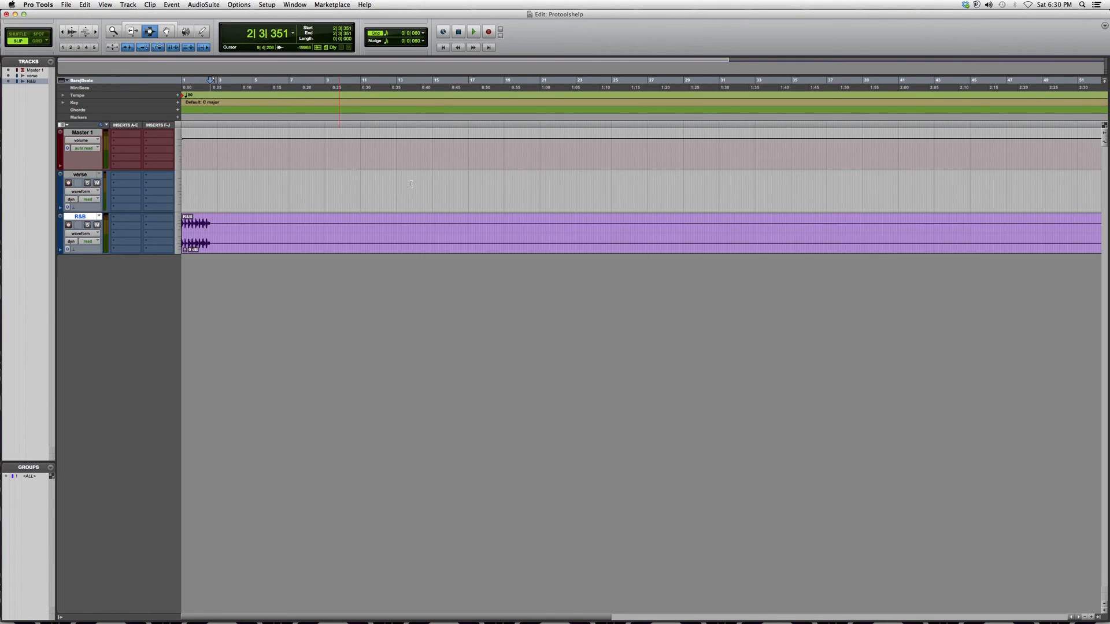